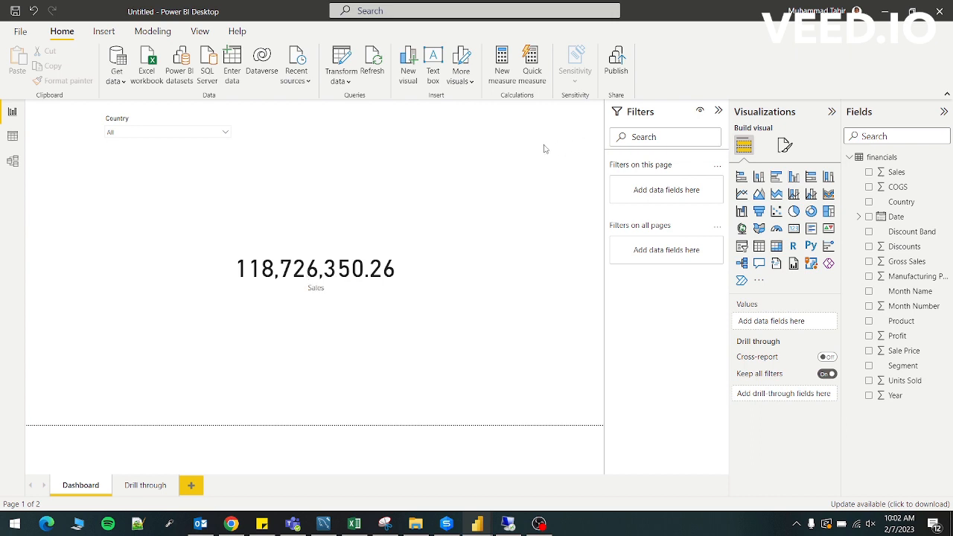
pyautogui.moveTo(447, 266)
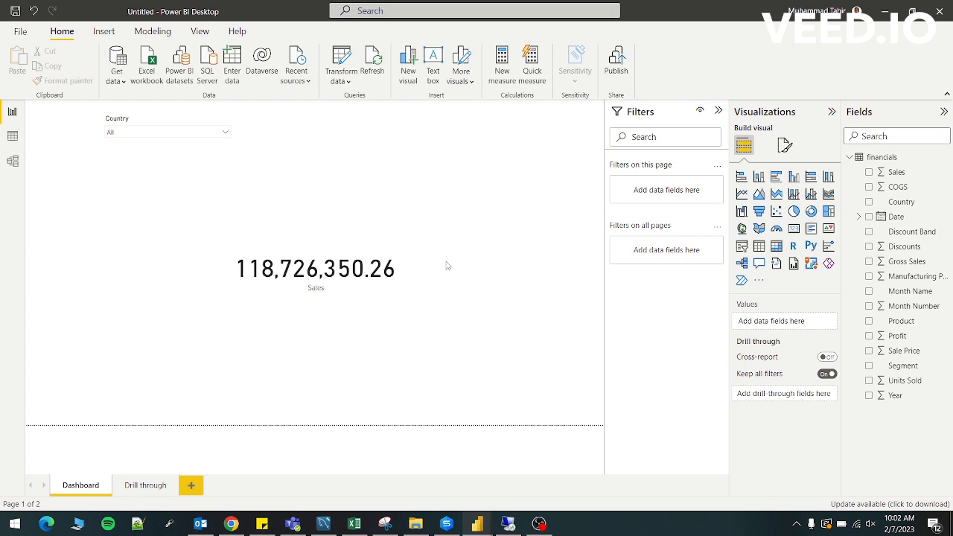
pyautogui.moveTo(544, 204)
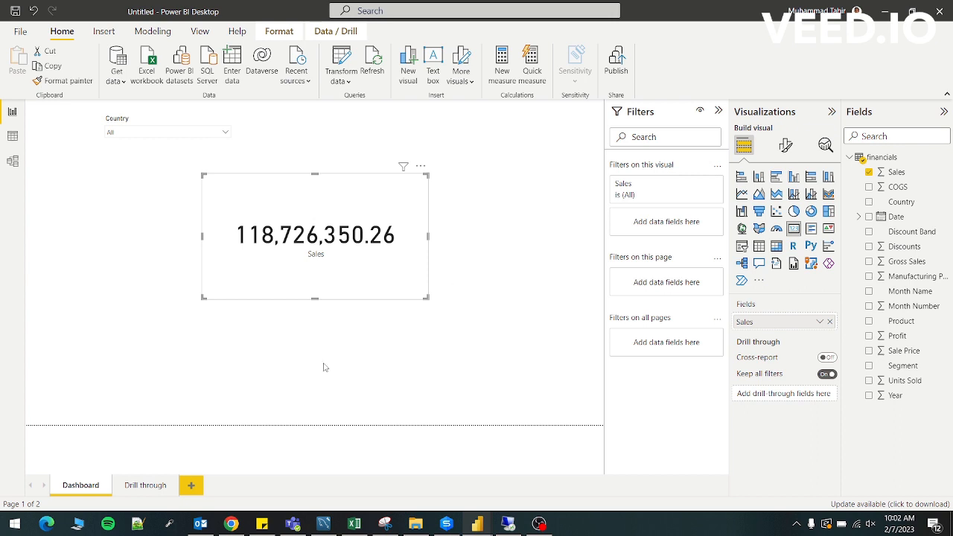
# Step: Add a blank button to the Dashboard and move it onto the Sales card
pyautogui.click(145, 484)
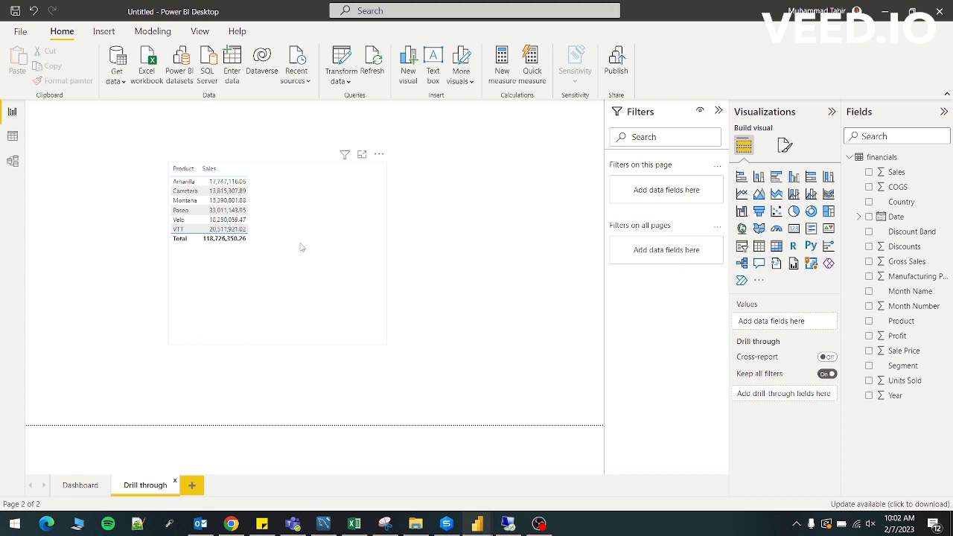
pyautogui.moveTo(297, 238)
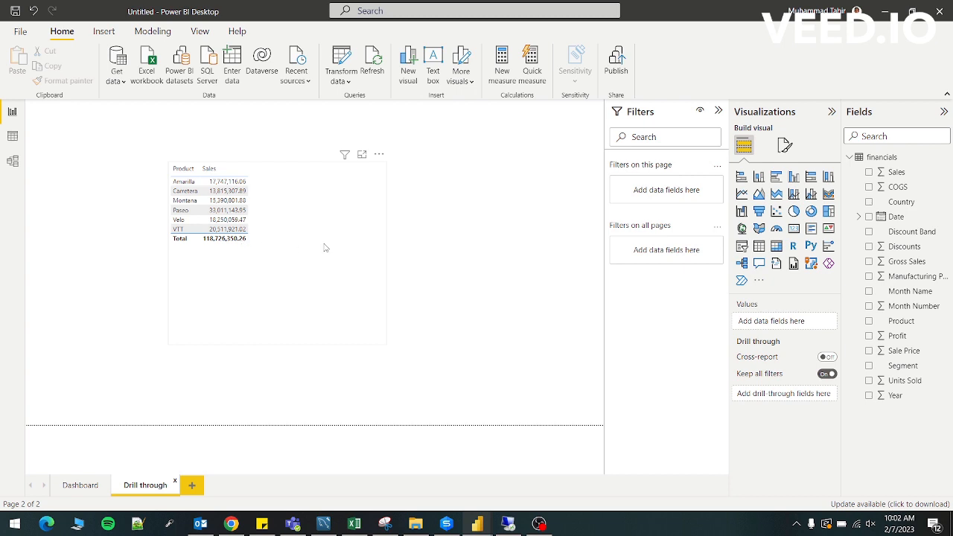
pyautogui.click(81, 484)
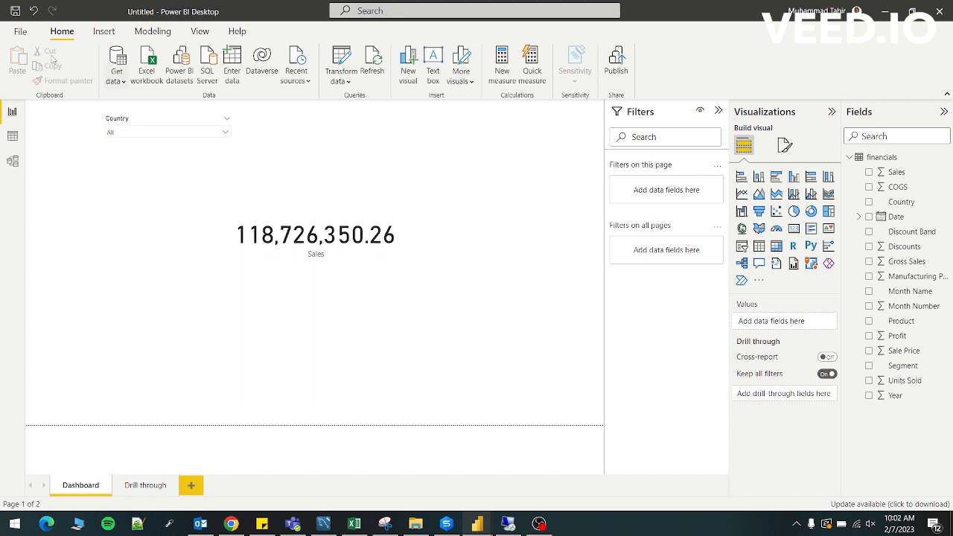
pyautogui.click(104, 31)
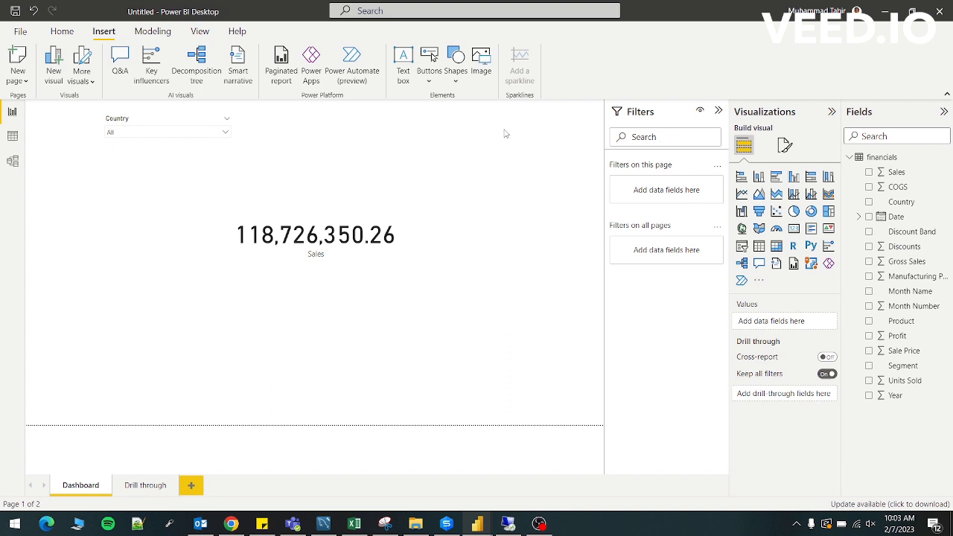
pyautogui.moveTo(429, 60)
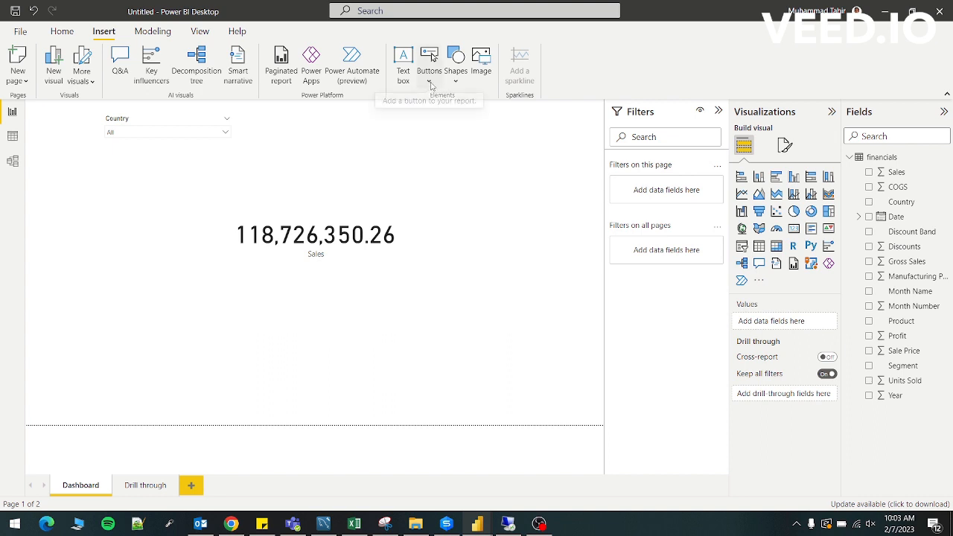
pyautogui.click(429, 63)
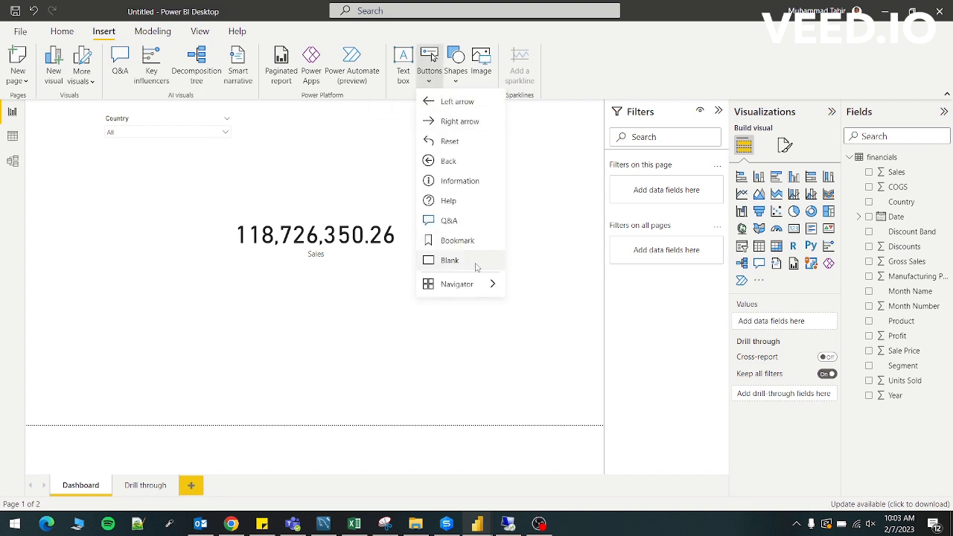
pyautogui.click(449, 260)
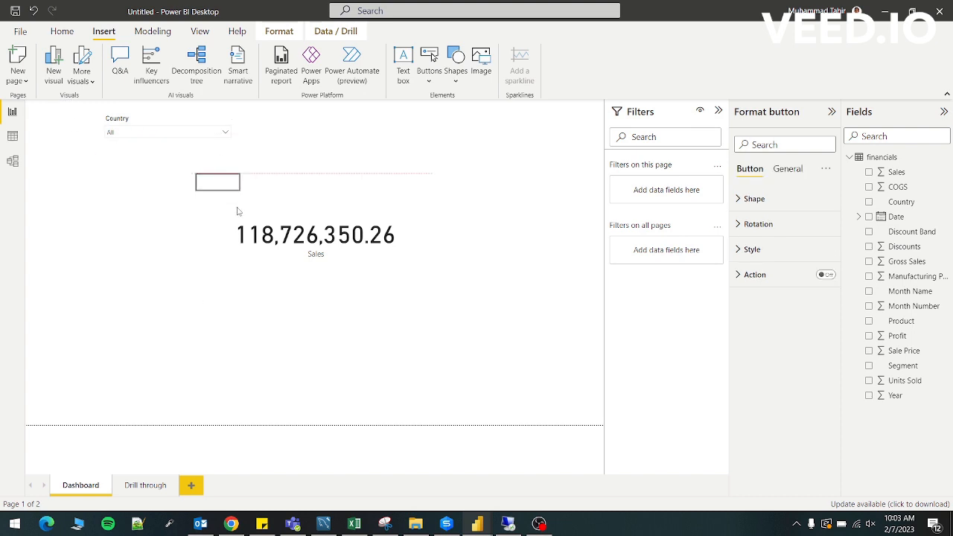
pyautogui.moveTo(218, 181); pyautogui.dragTo(244, 210)
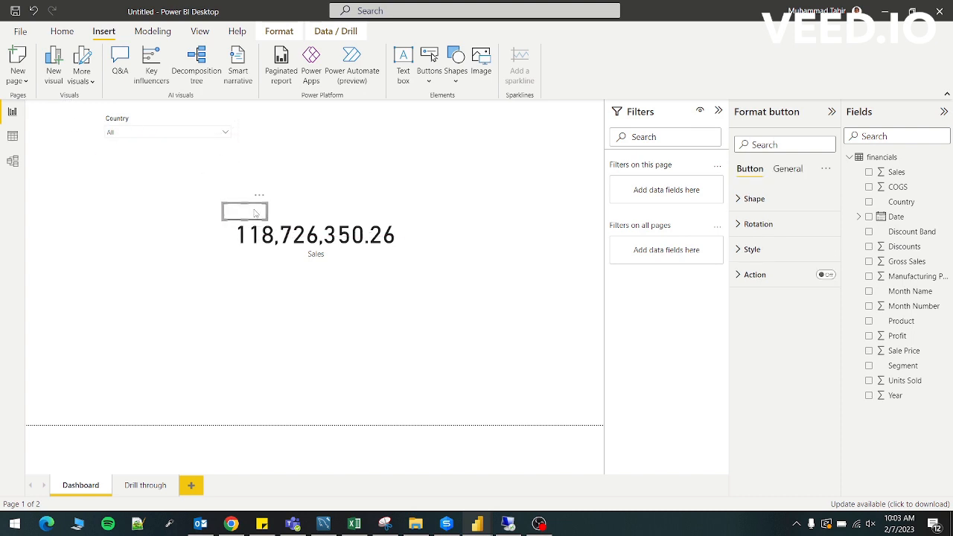
# Step: Turn on a visual border for the Sales card under its Effects settings
pyautogui.click(244, 211)
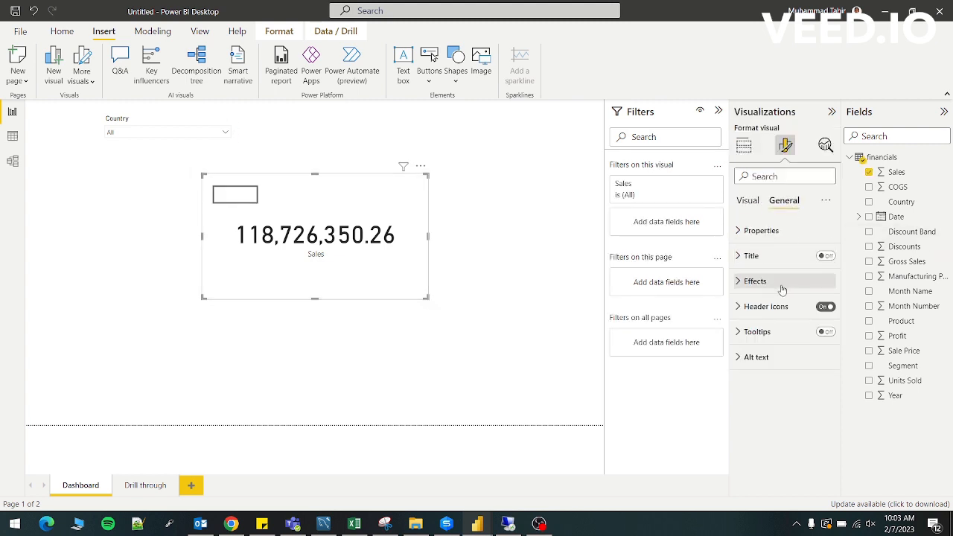
pyautogui.click(755, 280)
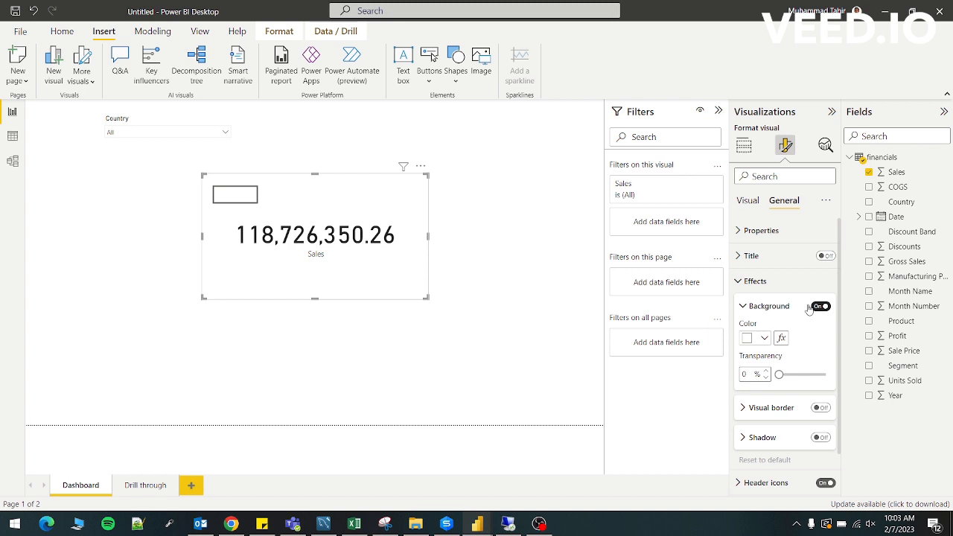
pyautogui.click(741, 305)
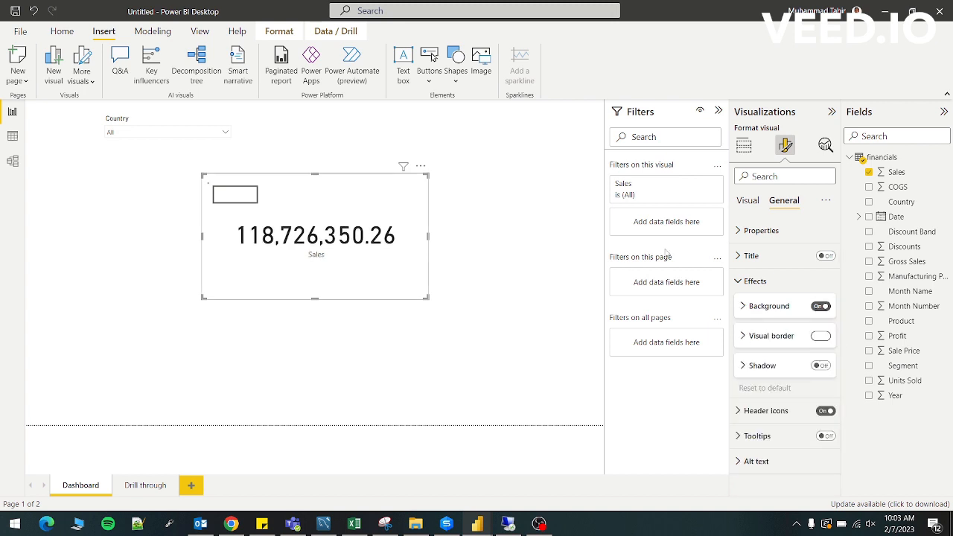
pyautogui.click(743, 145)
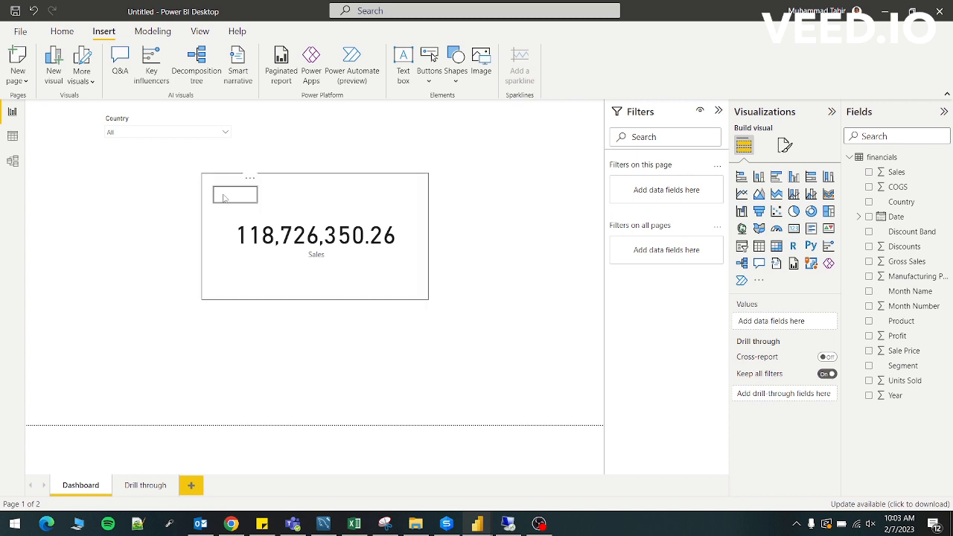
# Step: Select the blank button and resize it to fill the whole Sales card
pyautogui.click(235, 194)
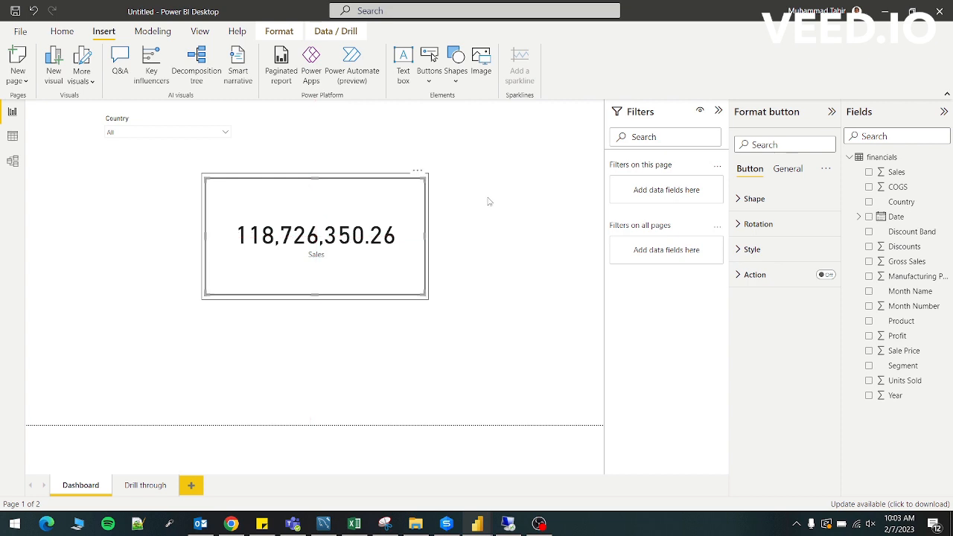
pyautogui.moveTo(480, 196)
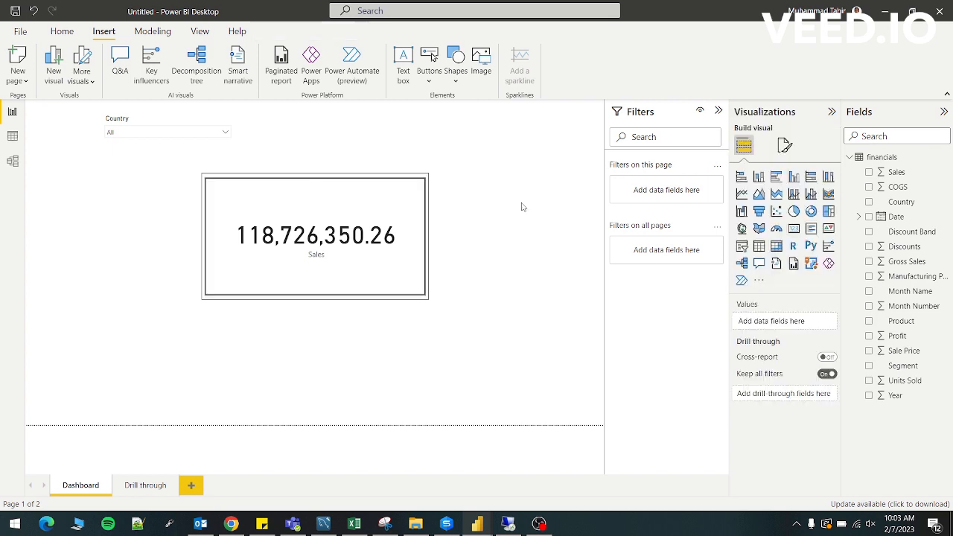
pyautogui.moveTo(526, 207)
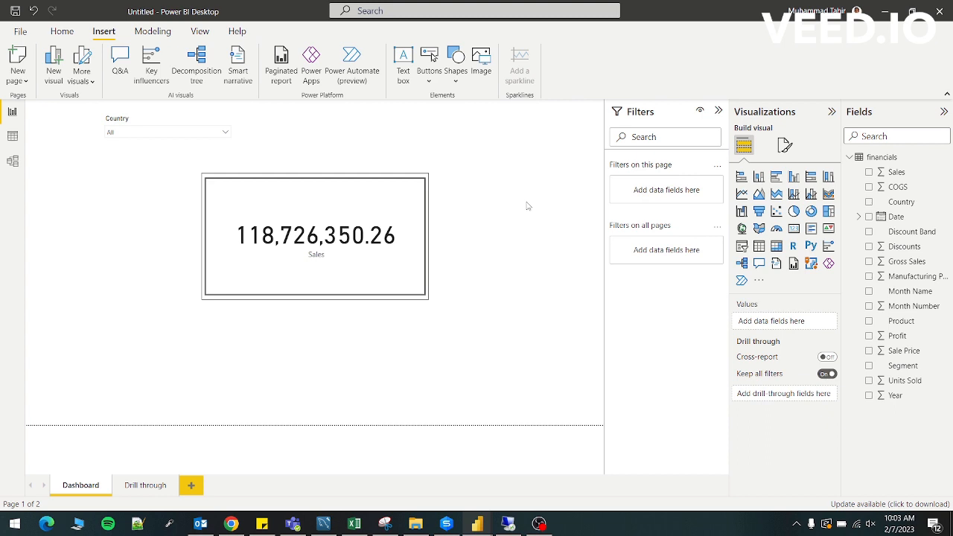
pyautogui.moveTo(391, 141)
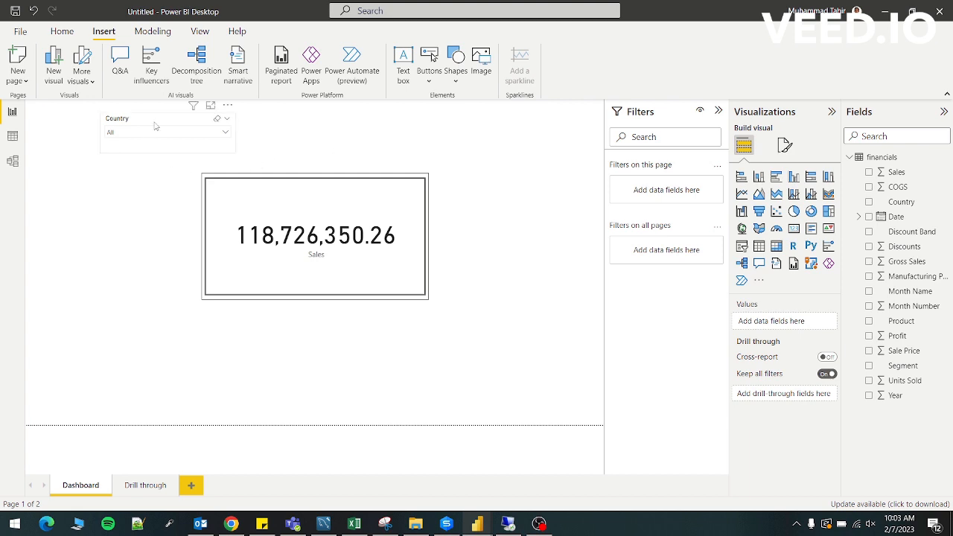
# Step: Paste a copy of the Country slicer above the Drill through page's product sales table
pyautogui.click(168, 132)
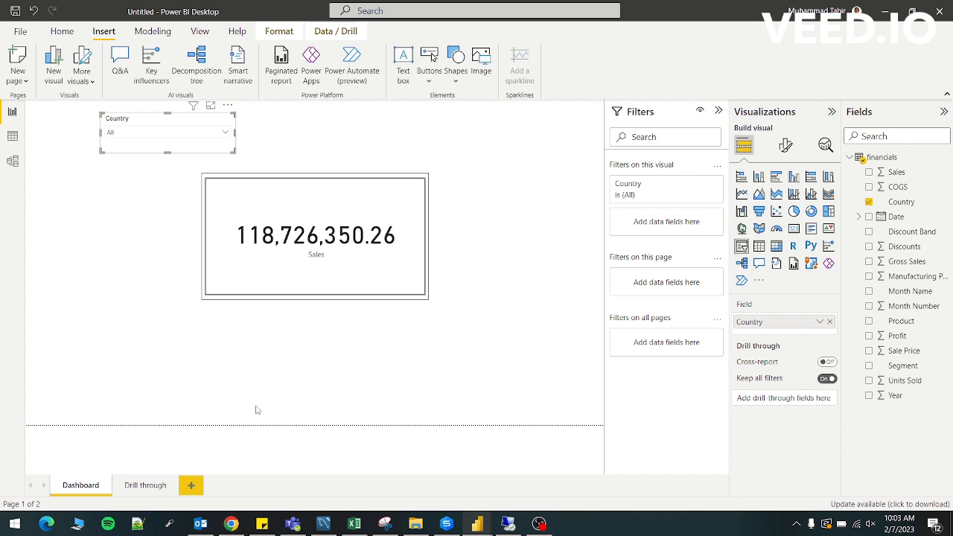
pyautogui.click(145, 485)
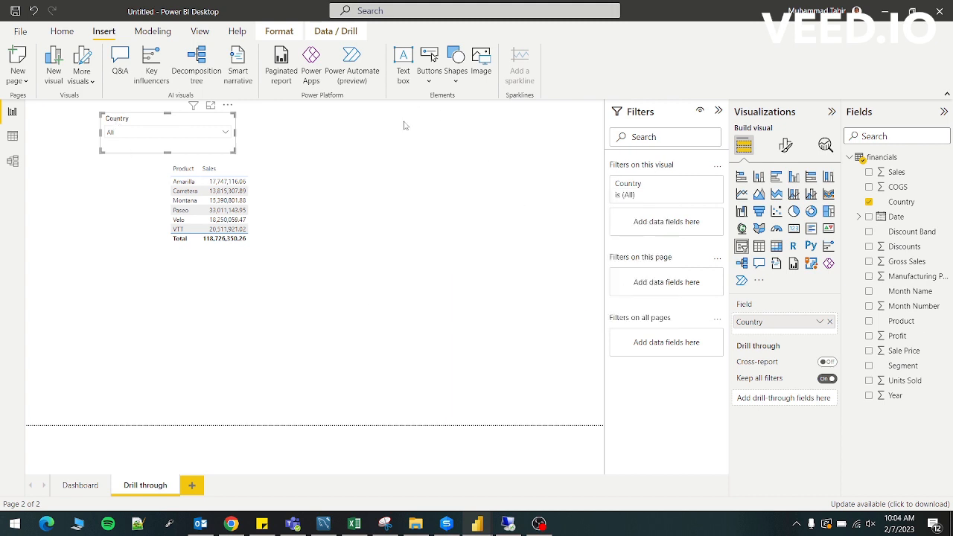
pyautogui.moveTo(424, 124)
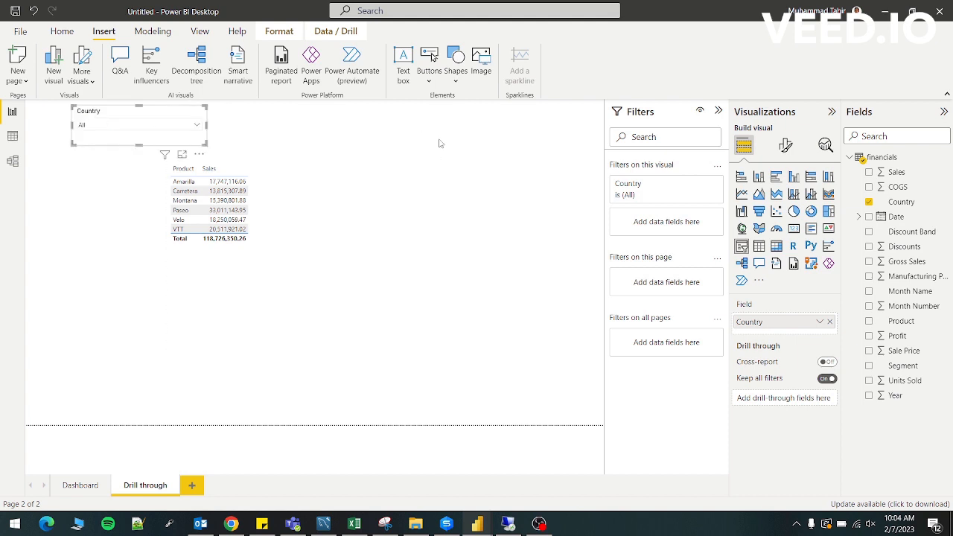
pyautogui.click(200, 32)
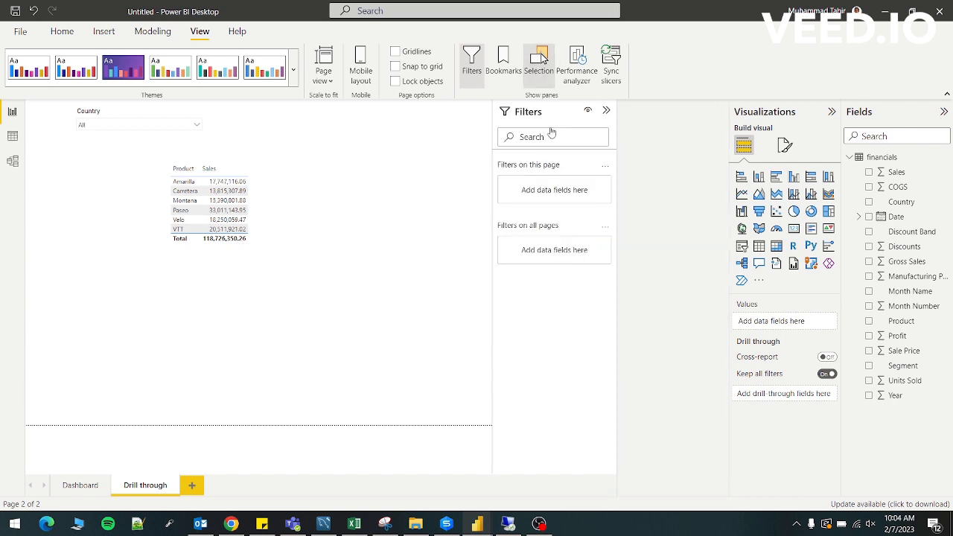
# Step: Hide the copied Country slicer in the Selection pane, then return to Dashboard
pyautogui.click(538, 59)
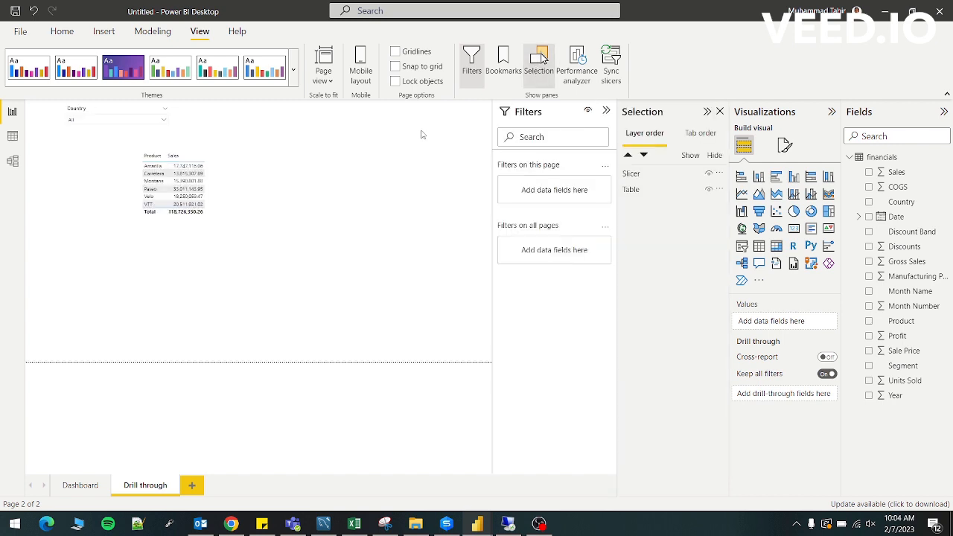
pyautogui.click(115, 119)
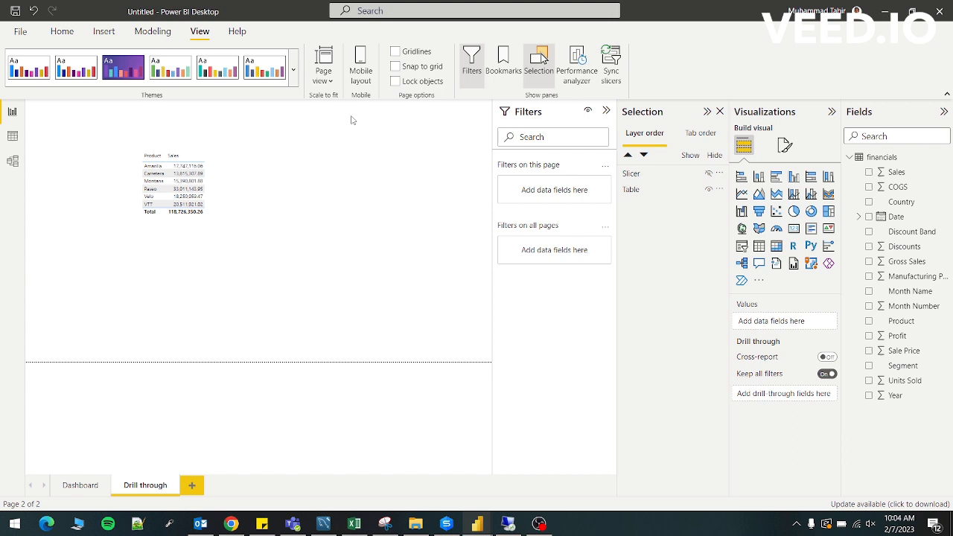
pyautogui.moveTo(365, 130)
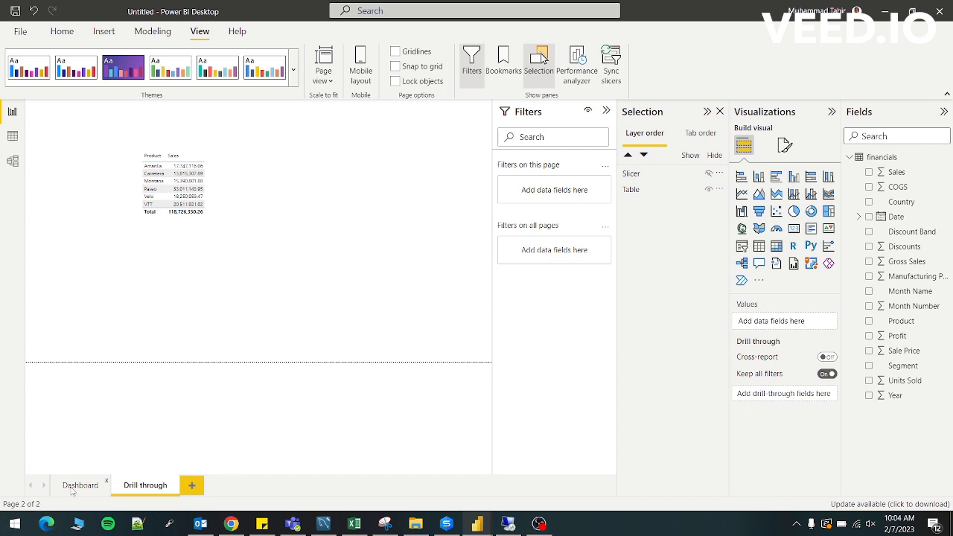
pyautogui.click(81, 484)
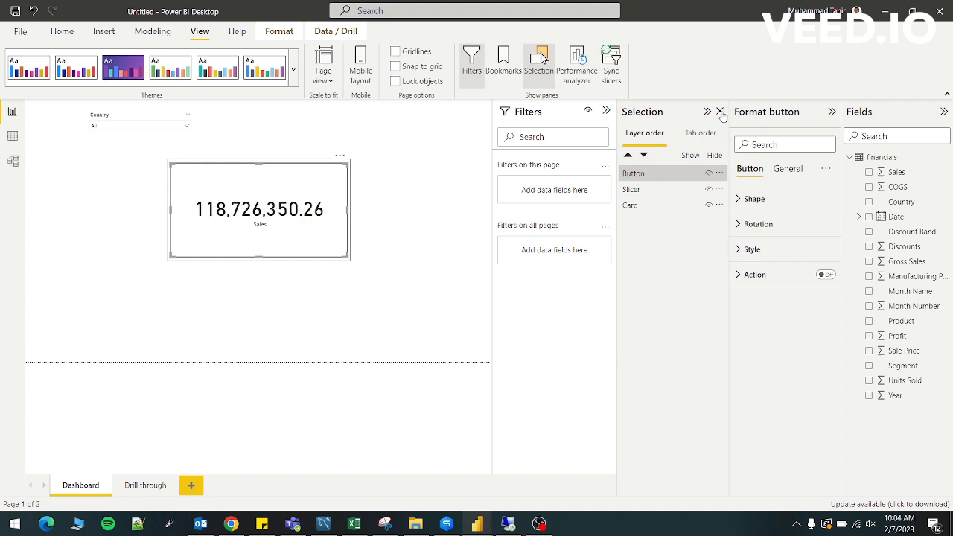
# Step: Turn on the Sales card button's action as Page navigation to Drill through
pyautogui.click(719, 111)
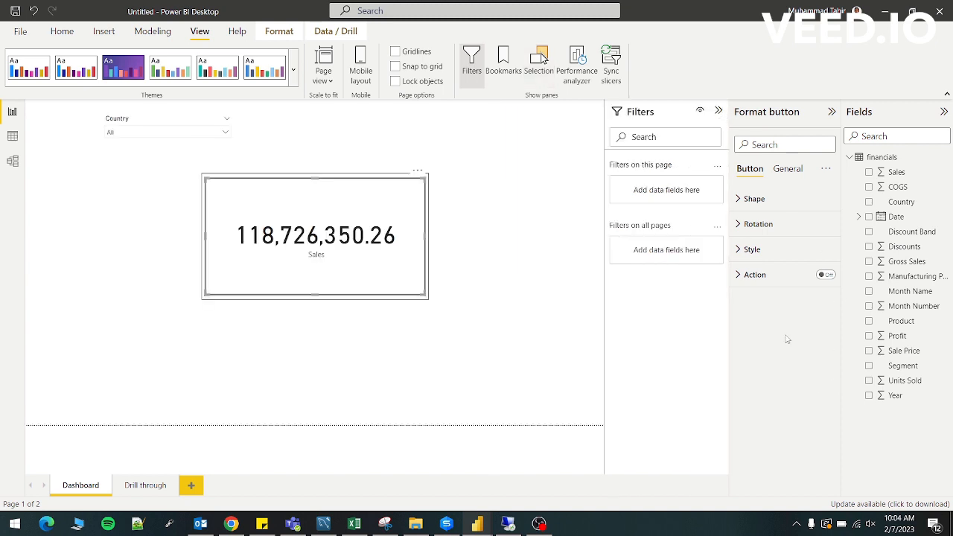
pyautogui.click(825, 274)
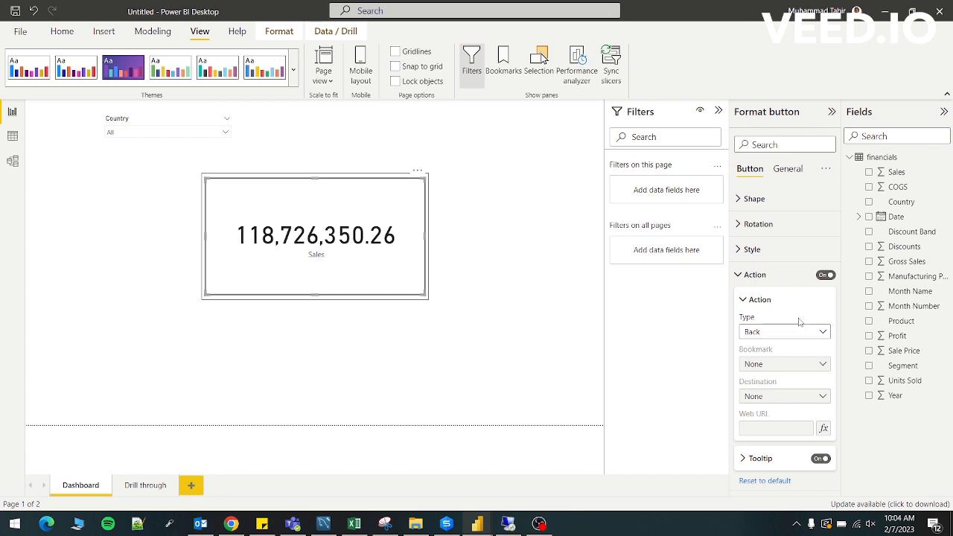
pyautogui.click(784, 332)
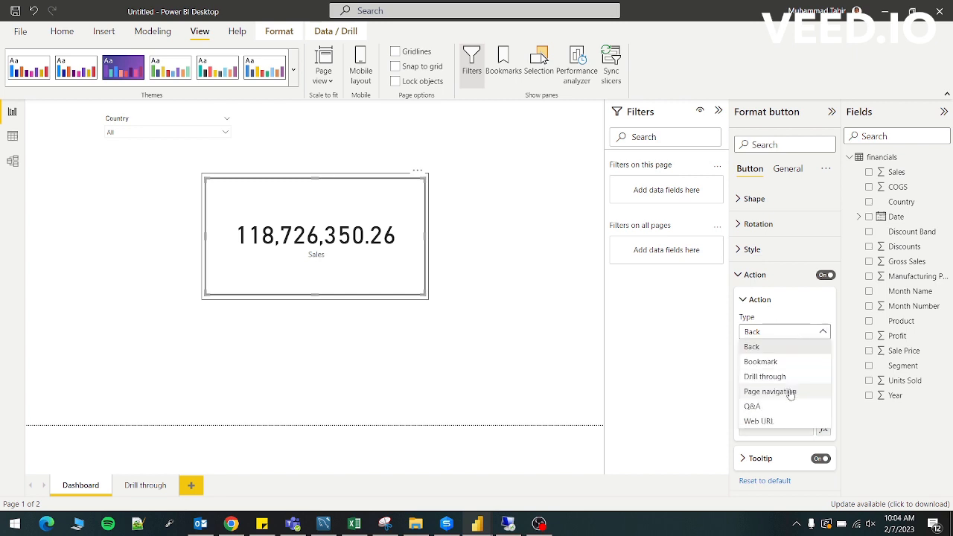
pyautogui.click(770, 390)
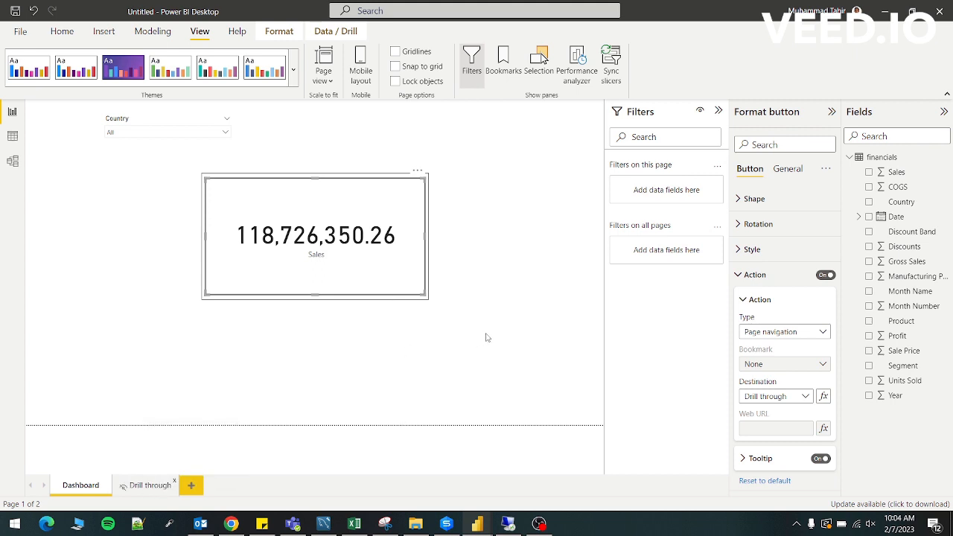
pyautogui.moveTo(434, 229)
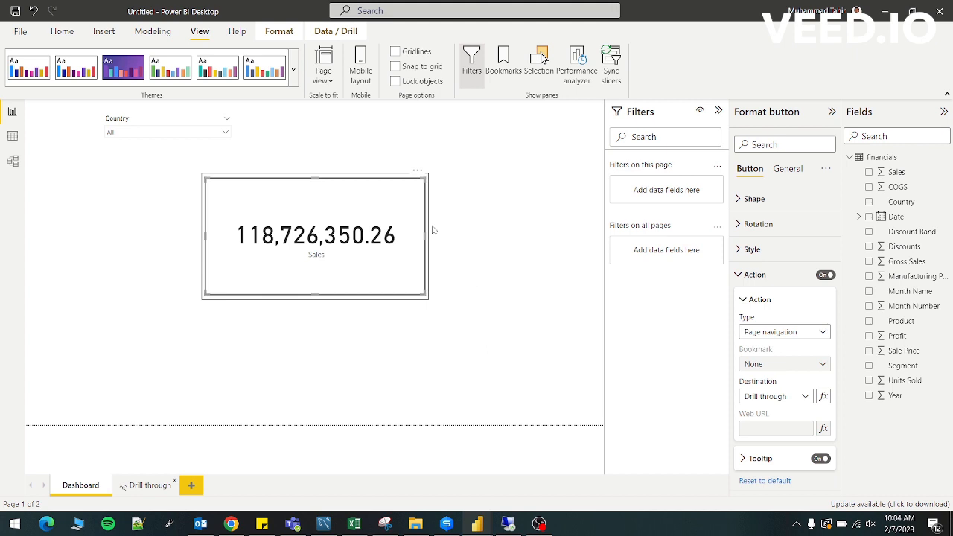
pyautogui.moveTo(505, 214)
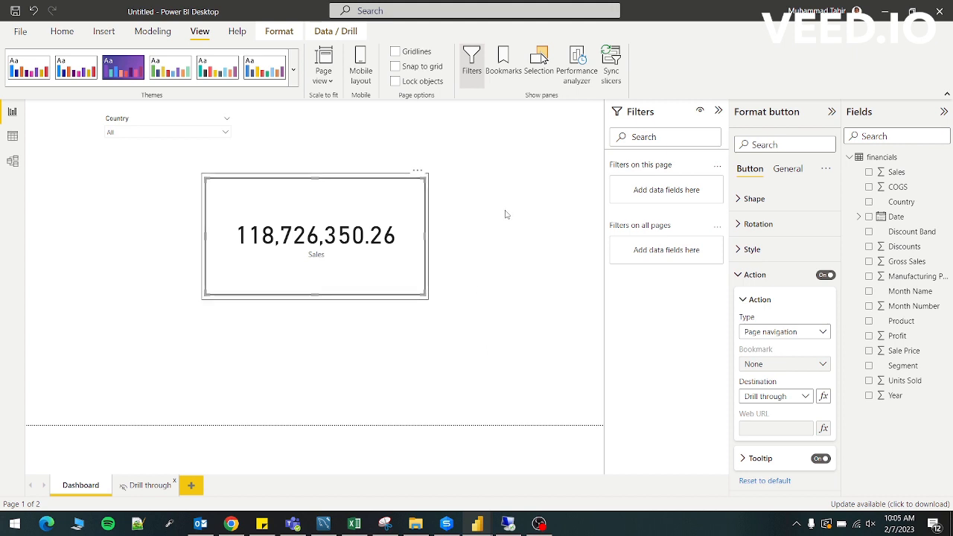
pyautogui.moveTo(392, 190)
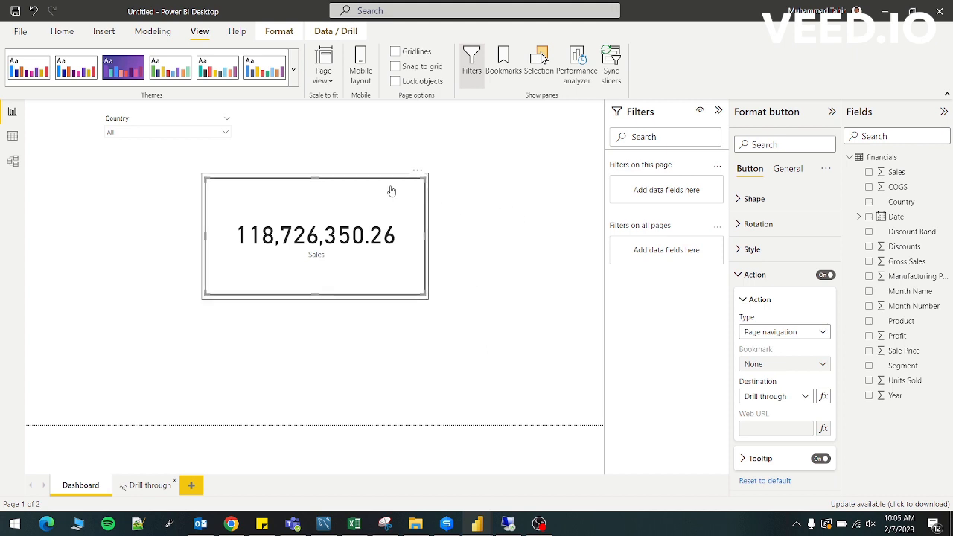
pyautogui.click(754, 275)
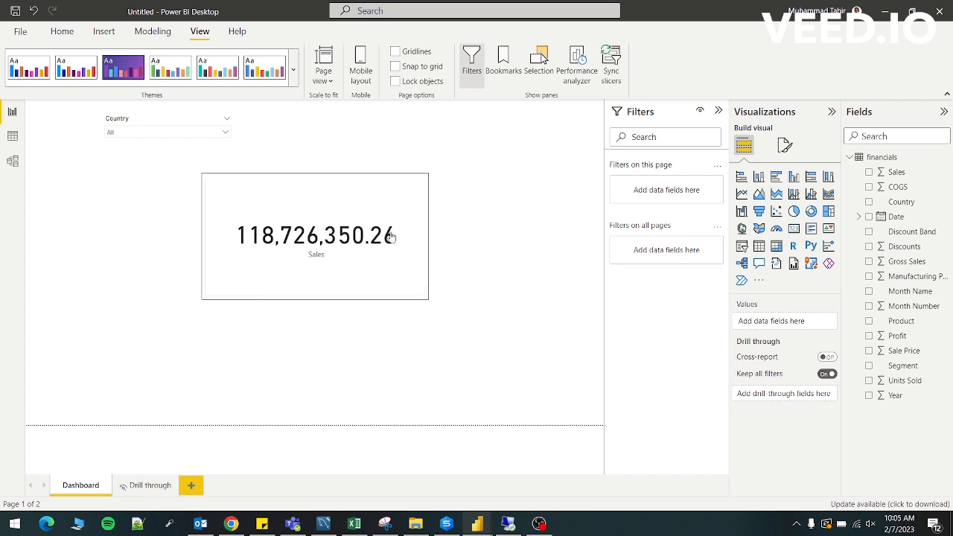
# Step: Switch to the Drill through page with the Product and Sales table
pyautogui.click(150, 484)
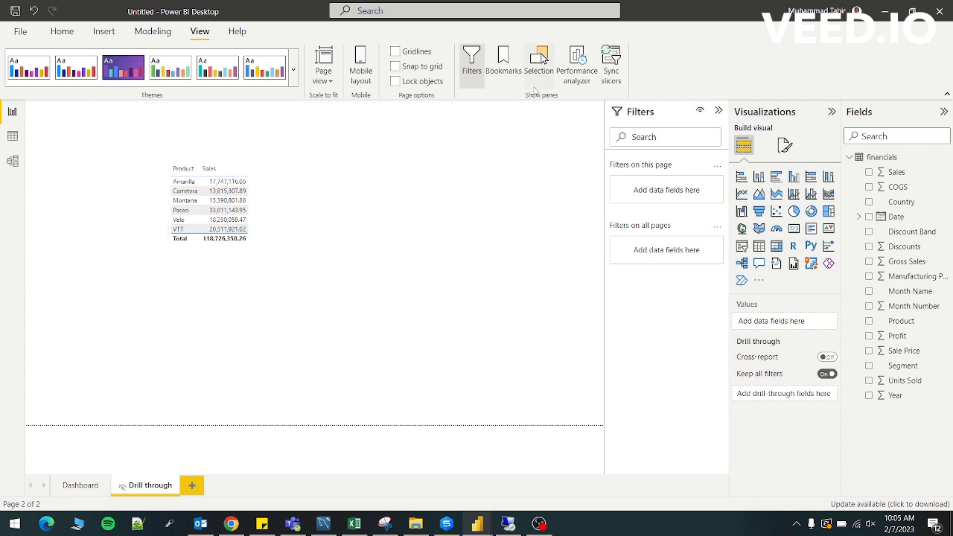
pyautogui.moveTo(103, 31)
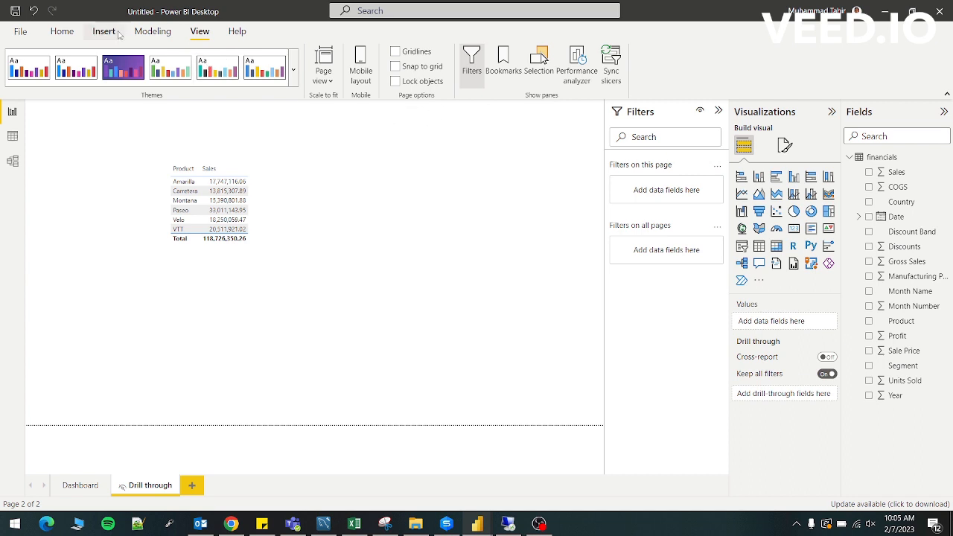
# Step: Insert a Back button with Page navigation action and Dashboard as destination
pyautogui.click(104, 31)
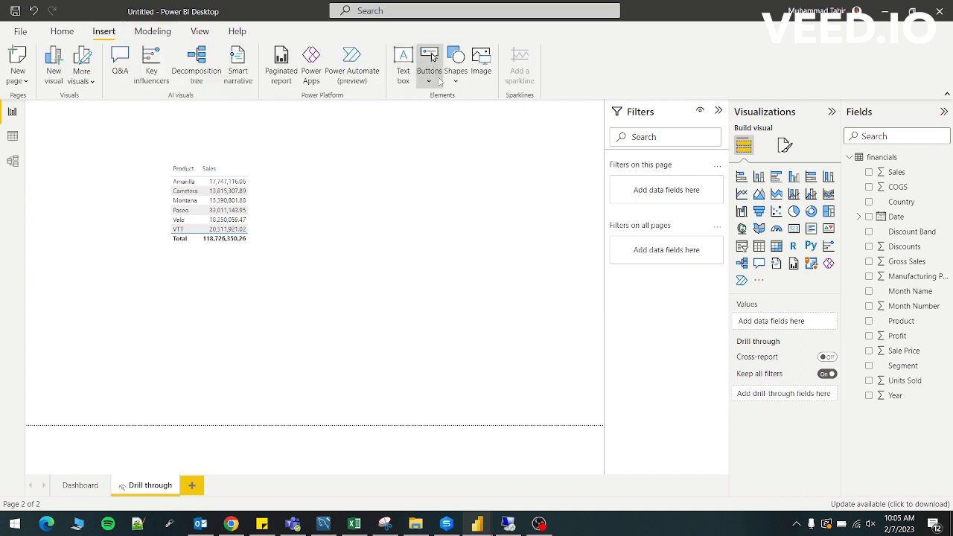
pyautogui.click(429, 63)
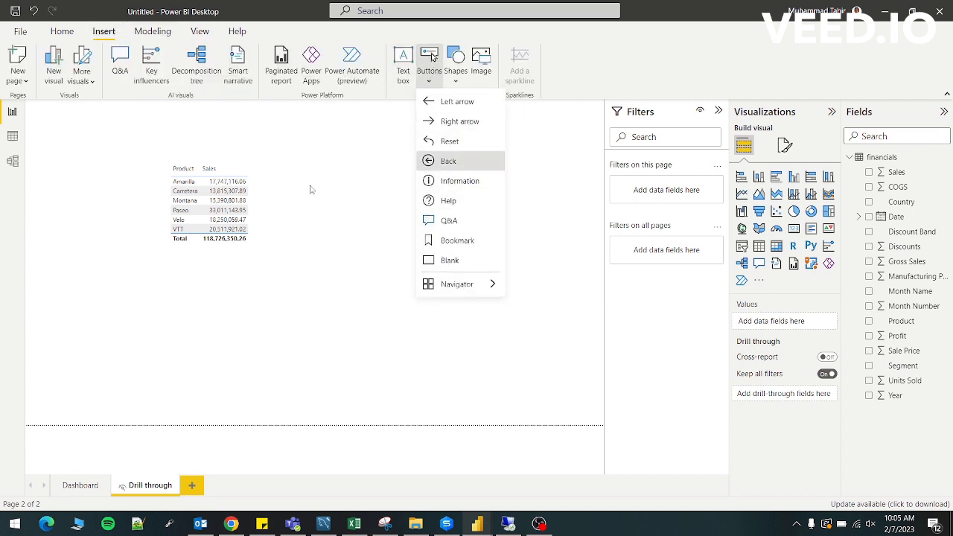
pyautogui.click(448, 161)
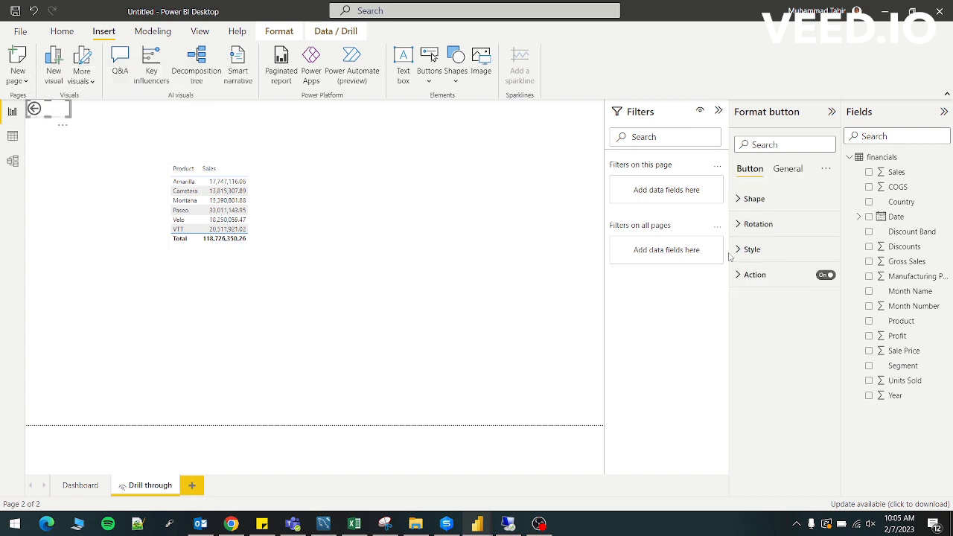
pyautogui.click(754, 274)
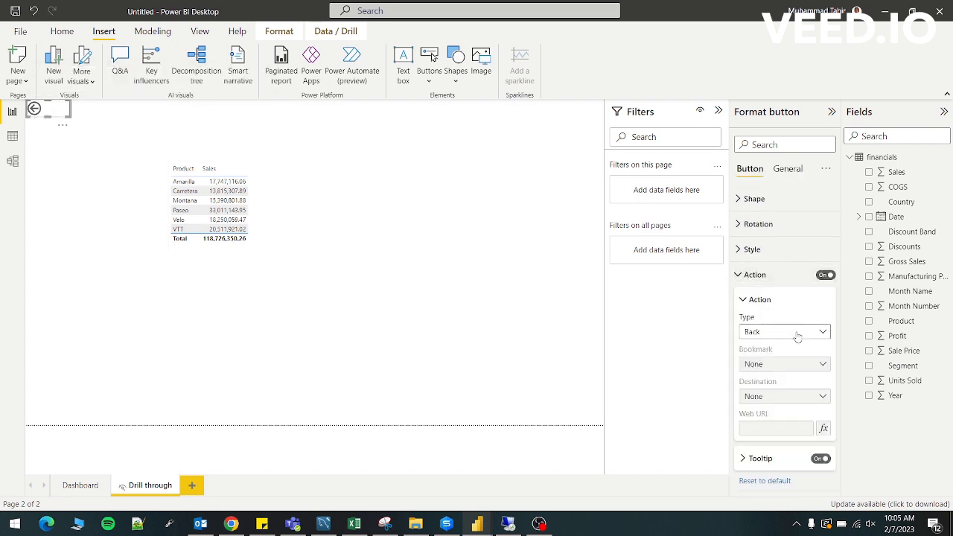
pyautogui.click(784, 331)
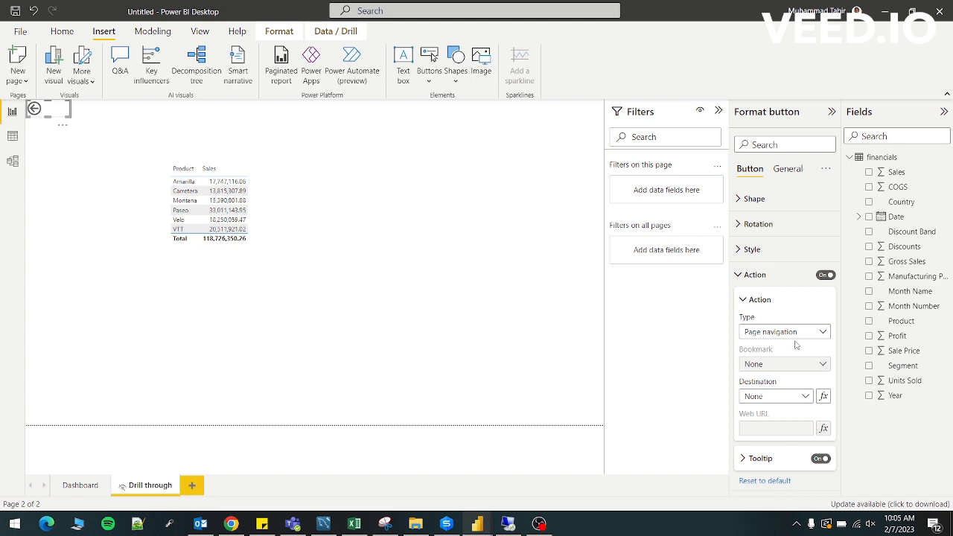
pyautogui.click(775, 395)
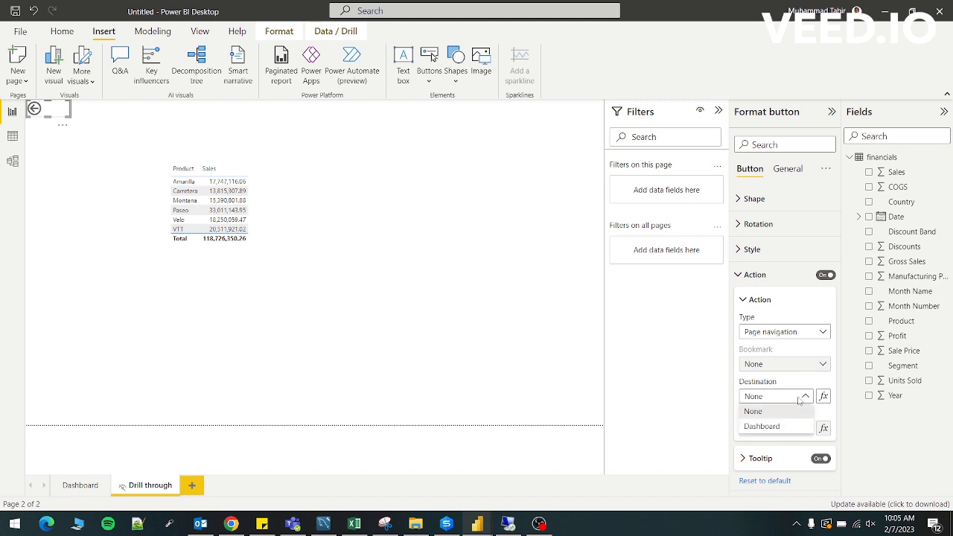
pyautogui.click(760, 426)
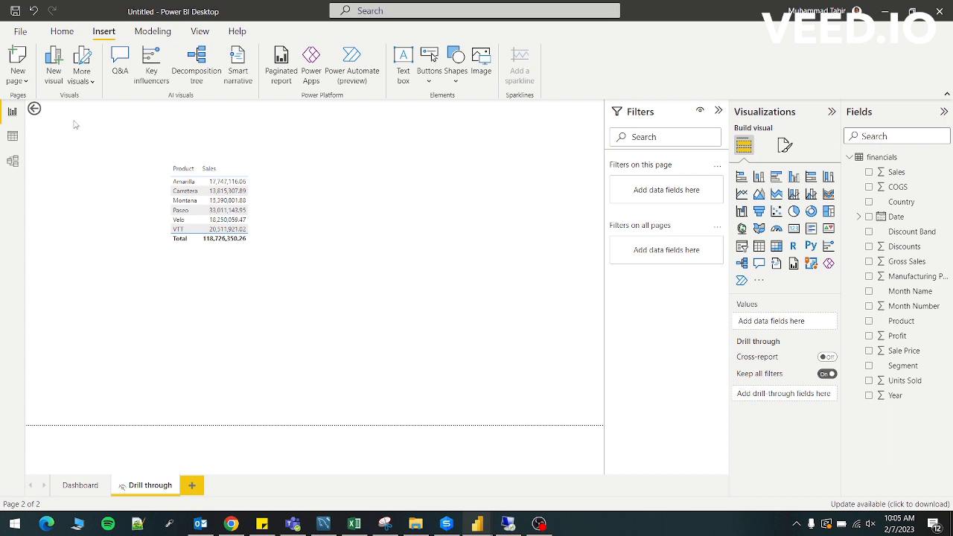
# Step: Filter the Dashboard to Canada, follow the Sales card to product sales, and come back
pyautogui.click(80, 485)
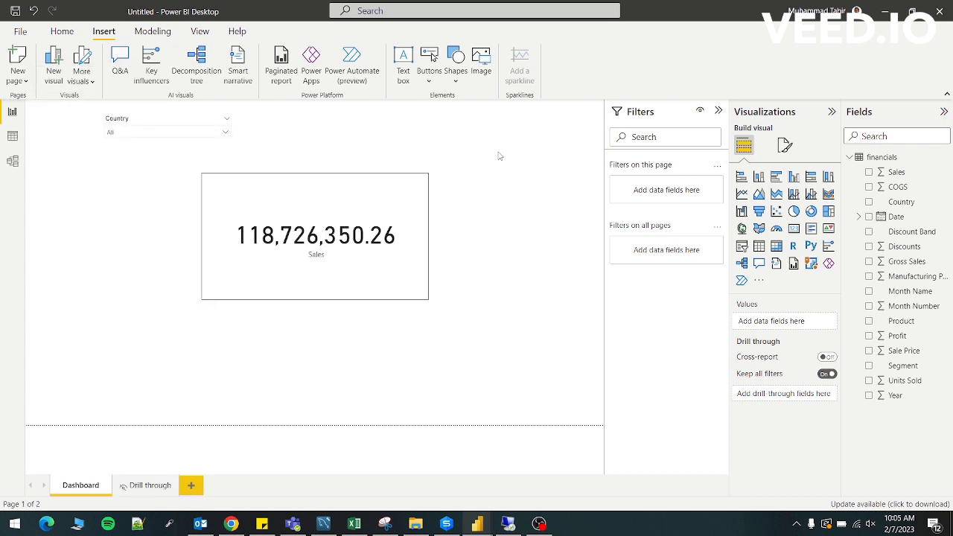
pyautogui.moveTo(475, 161)
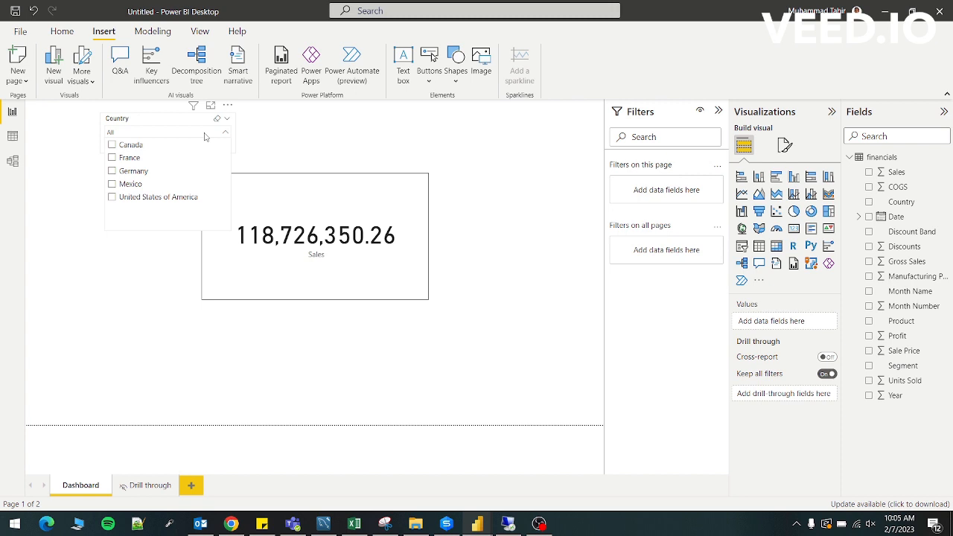
pyautogui.click(111, 145)
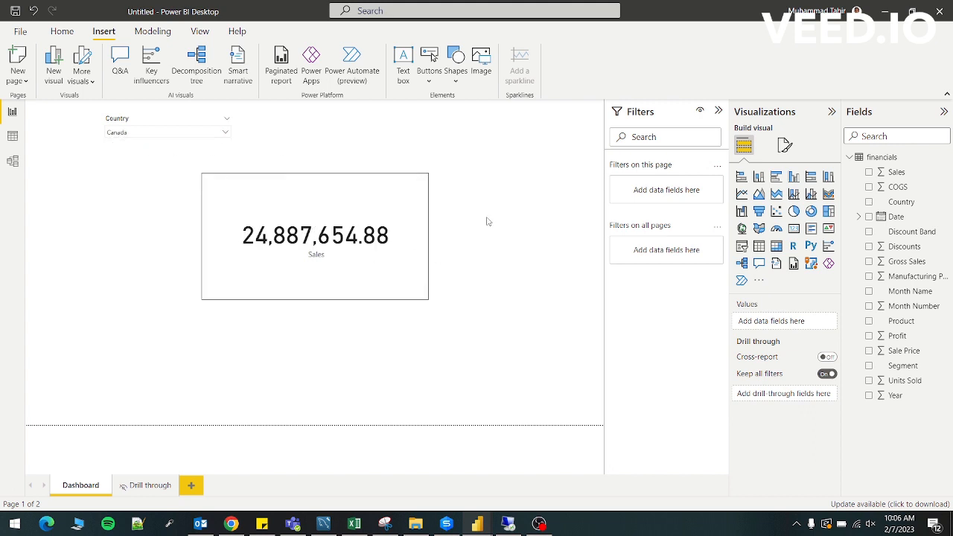
pyautogui.moveTo(354, 238)
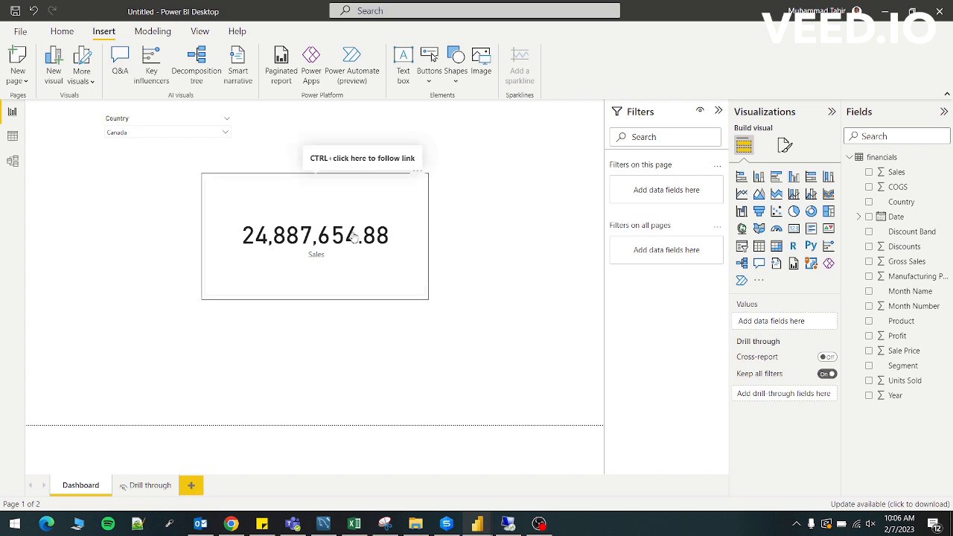
pyautogui.click(150, 484)
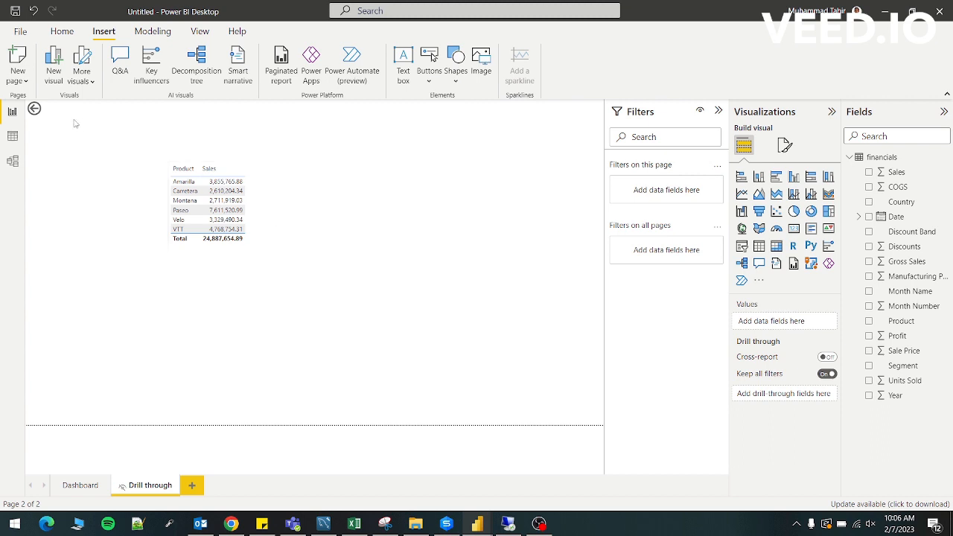
pyautogui.click(80, 485)
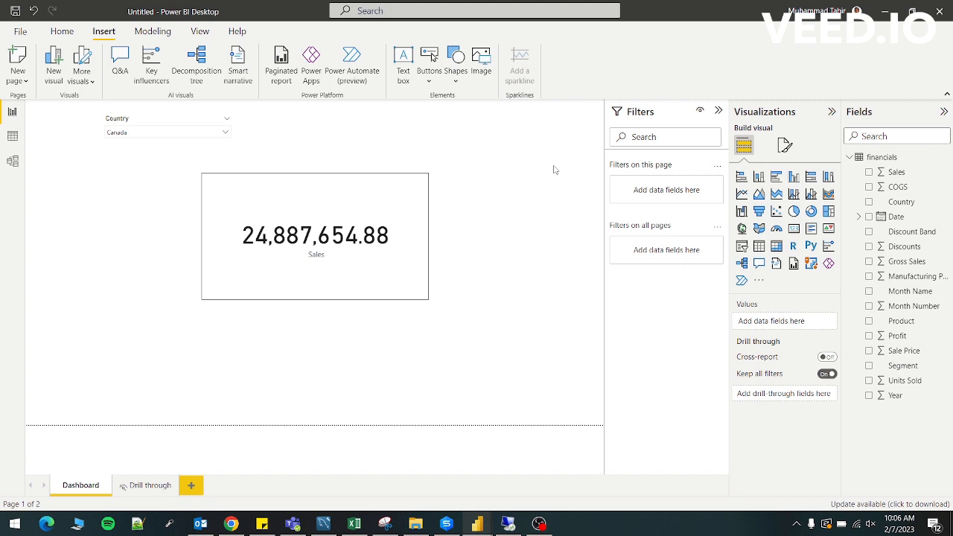
pyautogui.moveTo(546, 221)
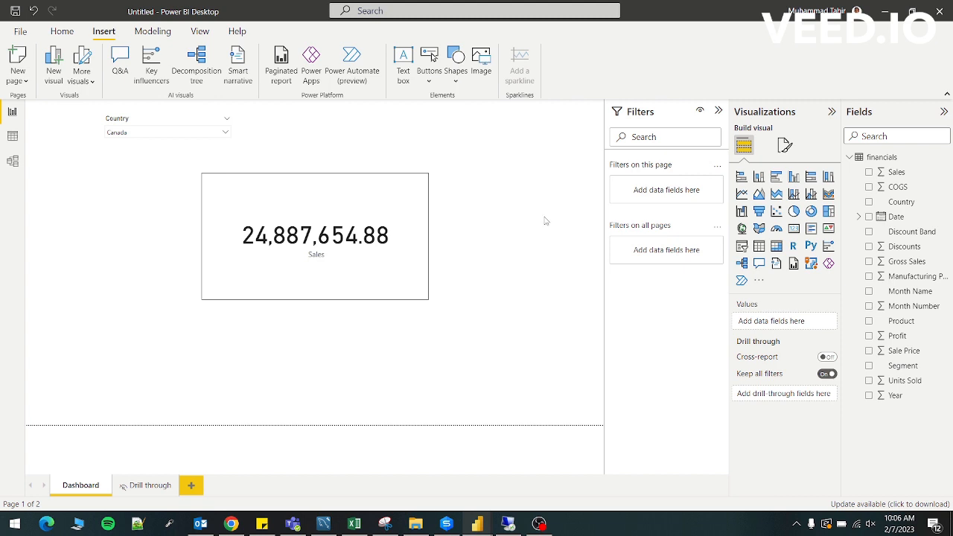